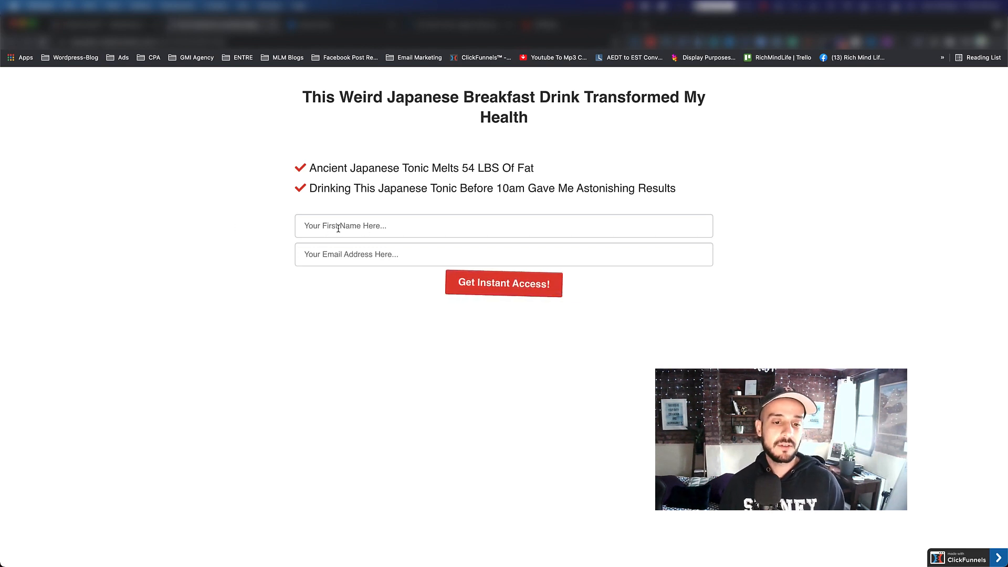
Step: Enter first name 'siavash' and an email, then submit via Get Instant Access
type("siavash")
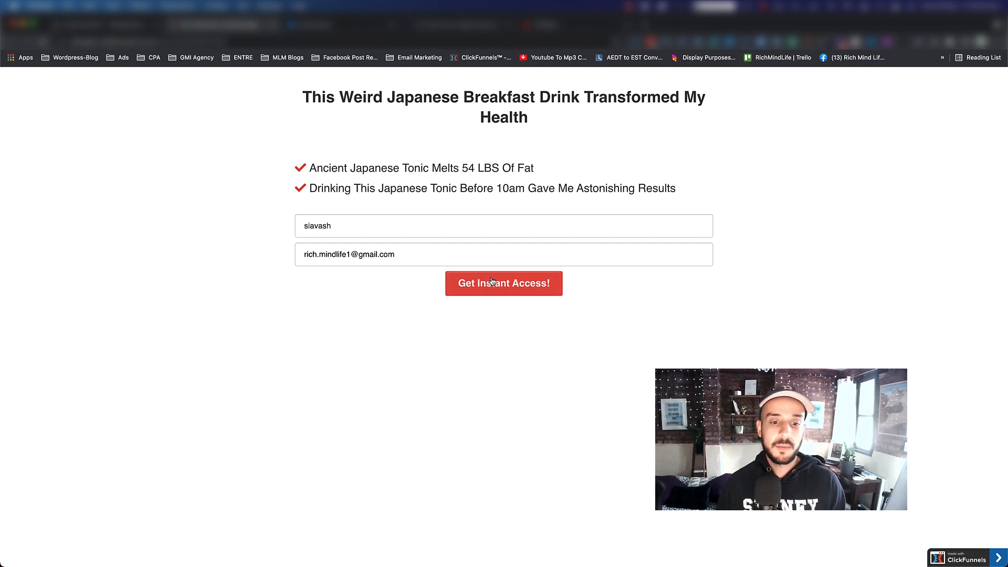
left_click(503, 284)
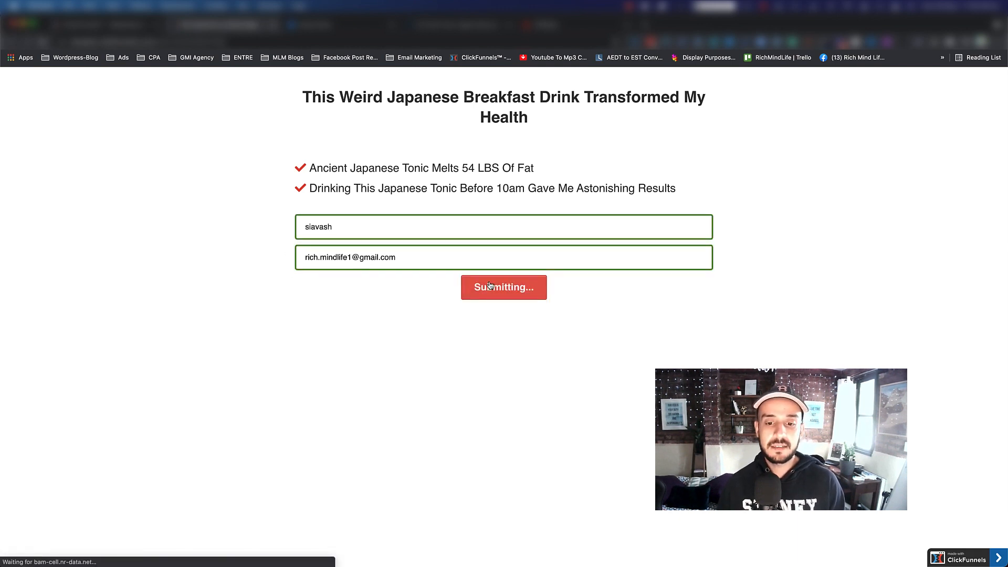
left_click(504, 287)
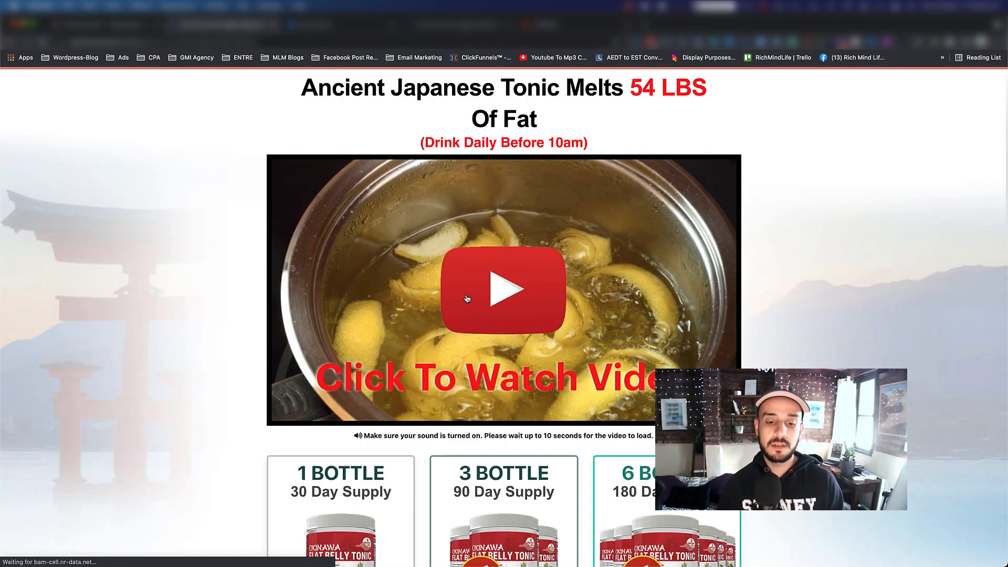
Step: Scroll down the Ancient Japanese Tonic sales page to view the video and bottle offers
scroll("down", 3)
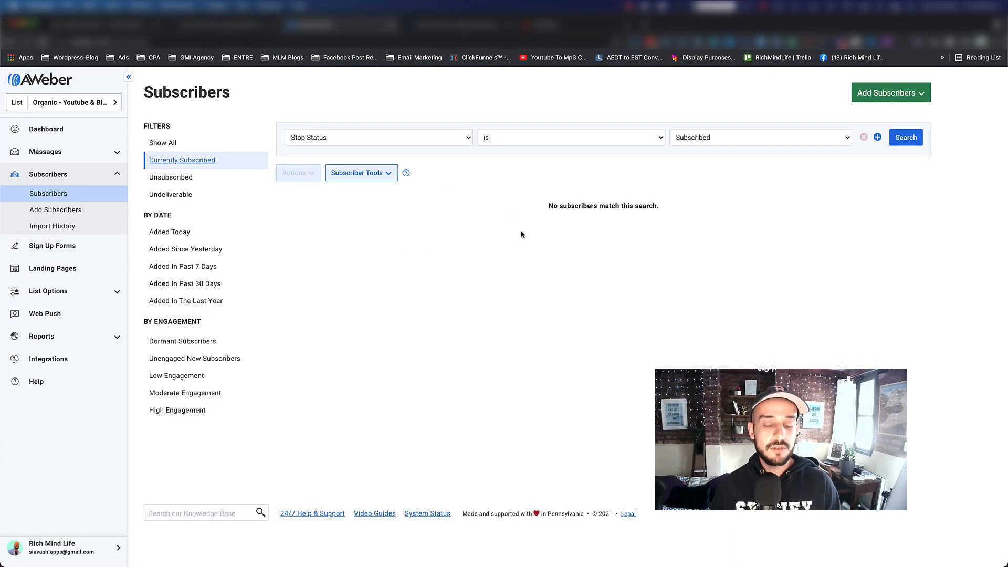
mouse_move(552, 241)
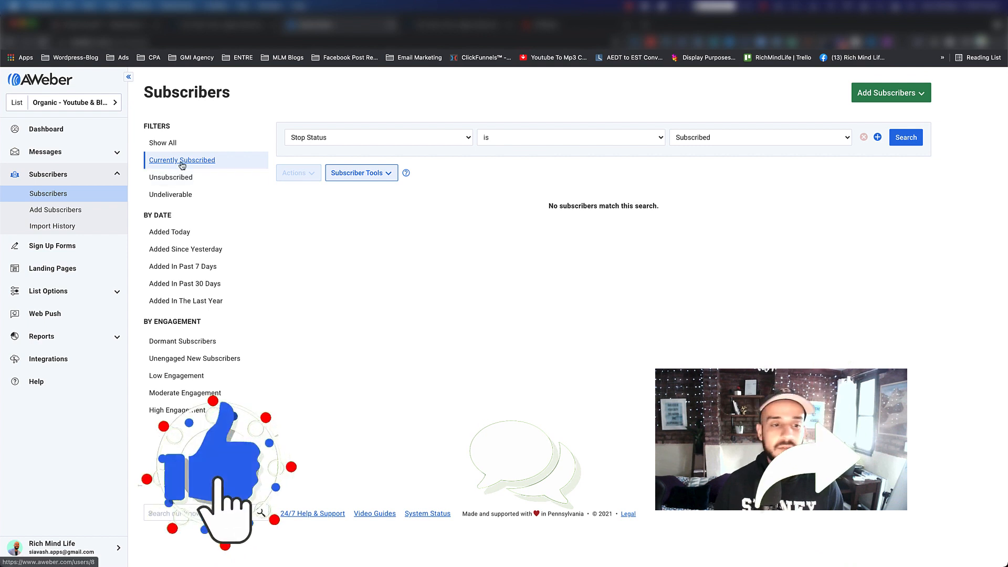
Step: Reload the Currently Subscribed filter so the test signup shows as subscribed today
left_click(181, 163)
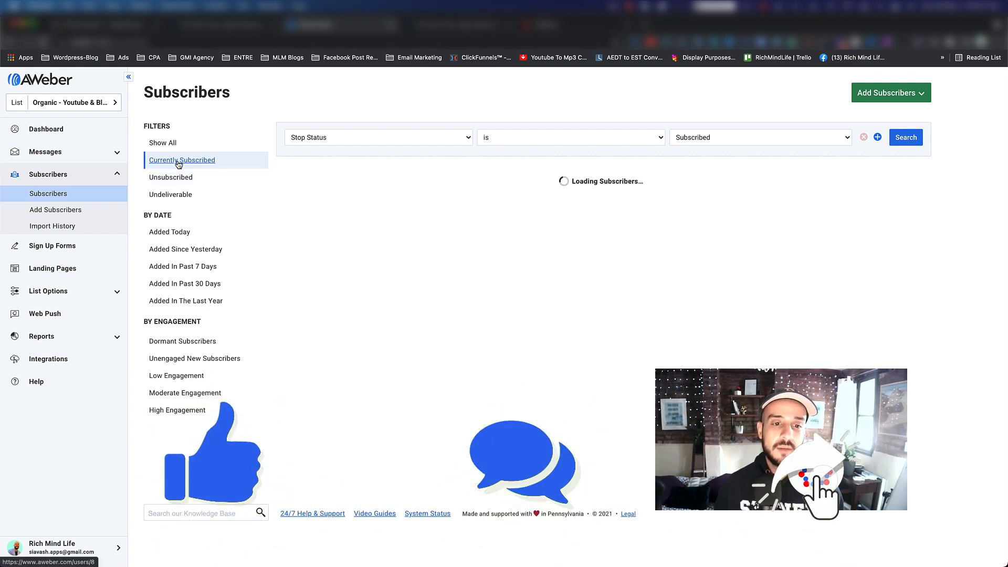
left_click(182, 159)
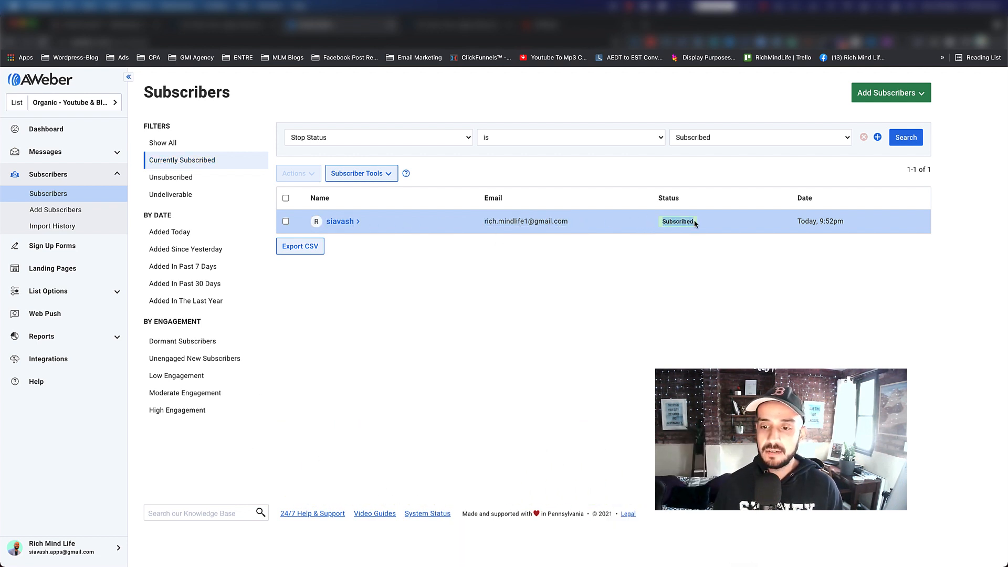
mouse_move(357, 233)
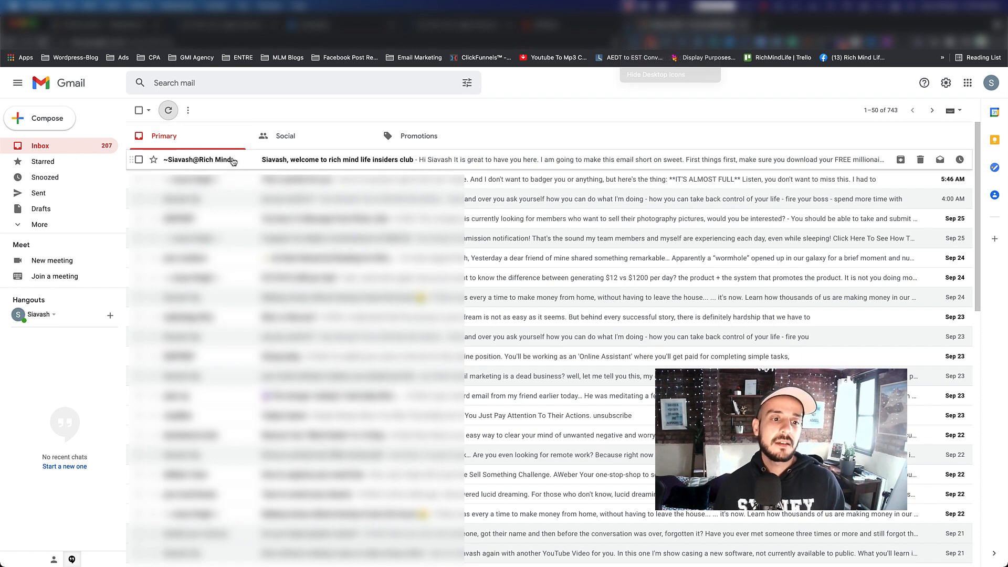
Step: Read the 'welcome to rich mind life insiders club' email and return to the inbox
left_click(358, 159)
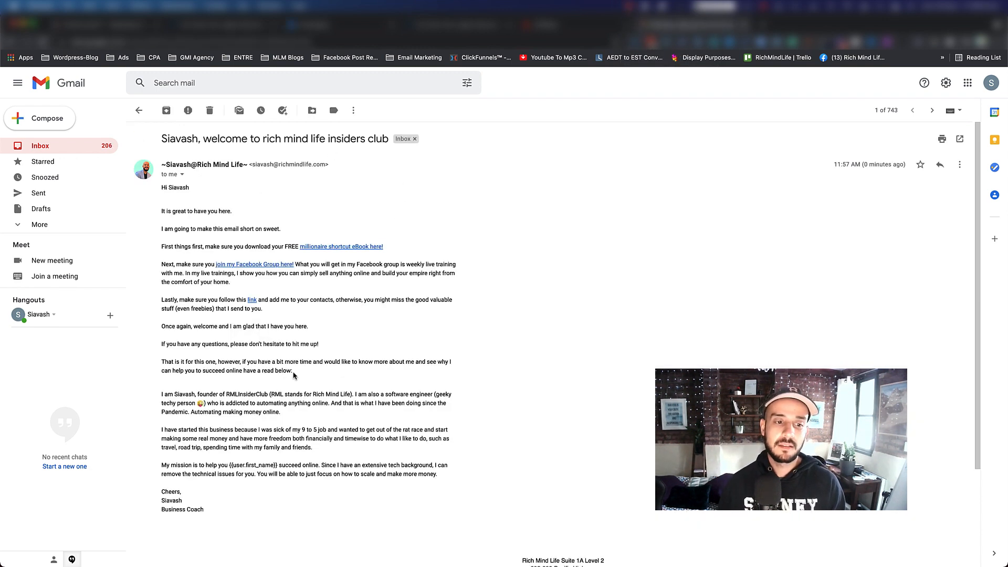
scroll("down", 3)
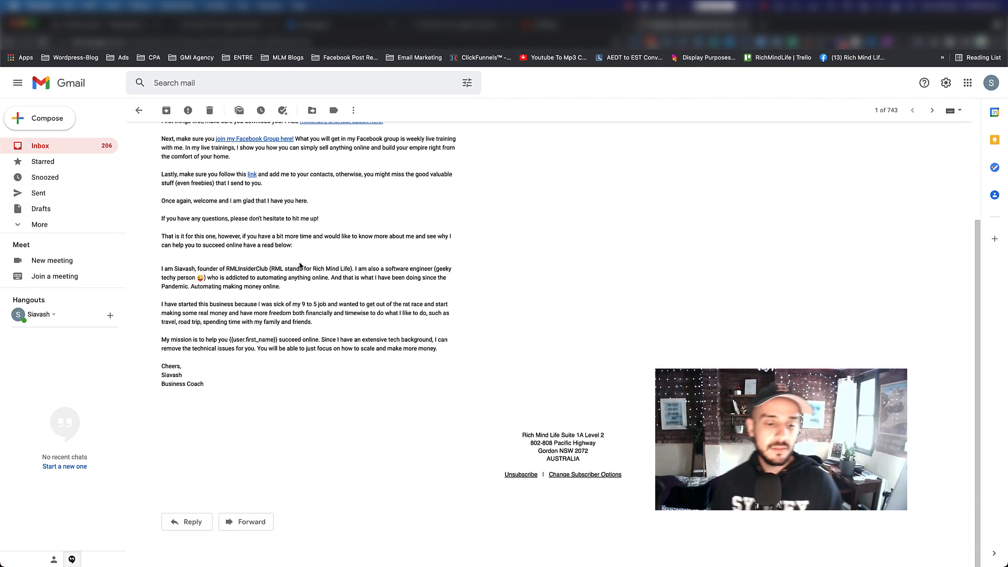
left_click(138, 110)
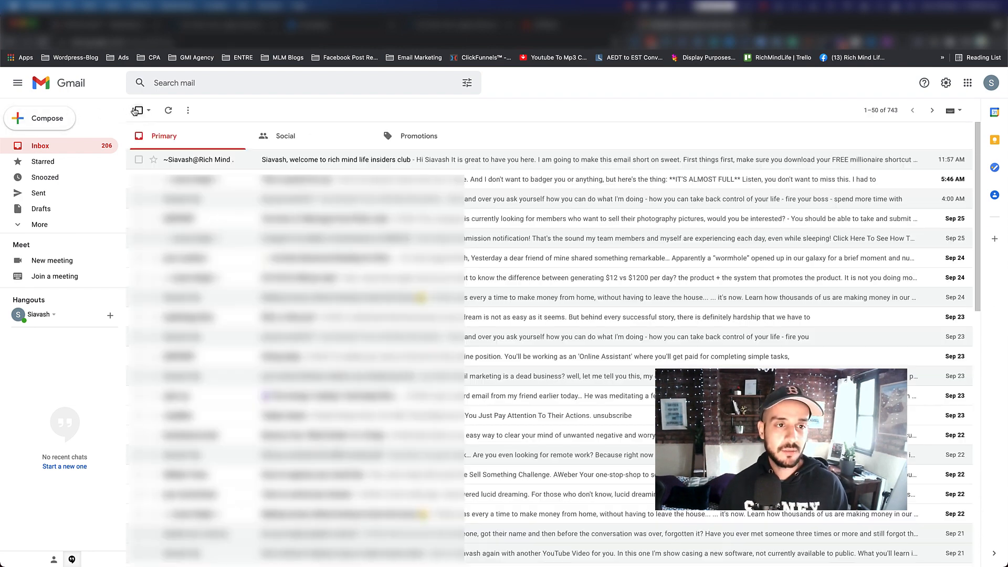